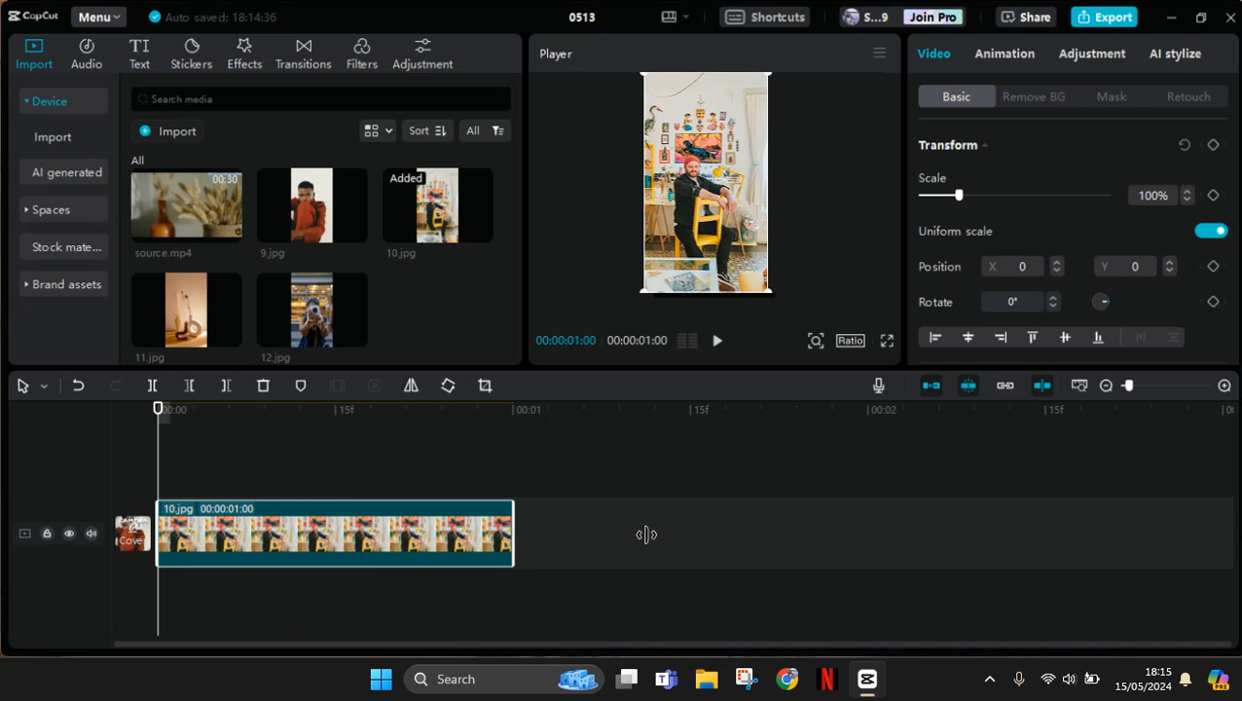
Step: Lengthen the 10.jpg clip from 1 second to 1 second 12 frames
drag(514, 534, 654, 533)
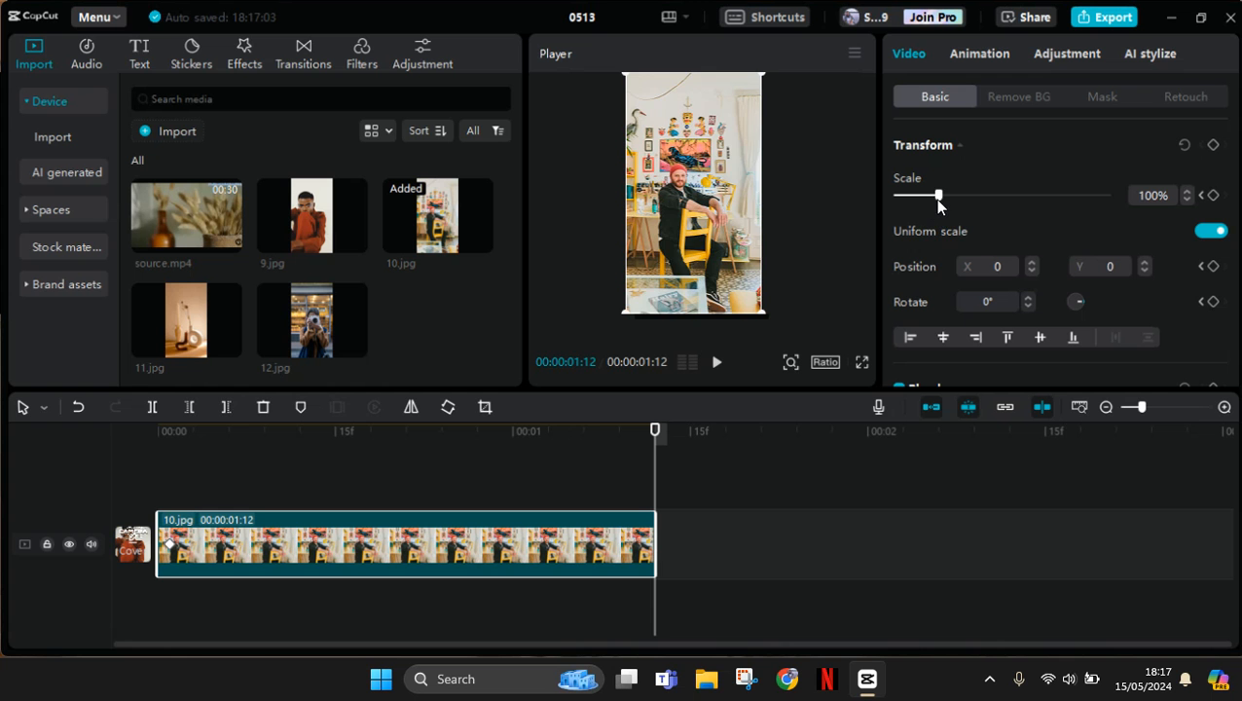
Step: Enlarge the image to 154% scale at the clip's end, keeping 100% at its start
drag(939, 194, 962, 195)
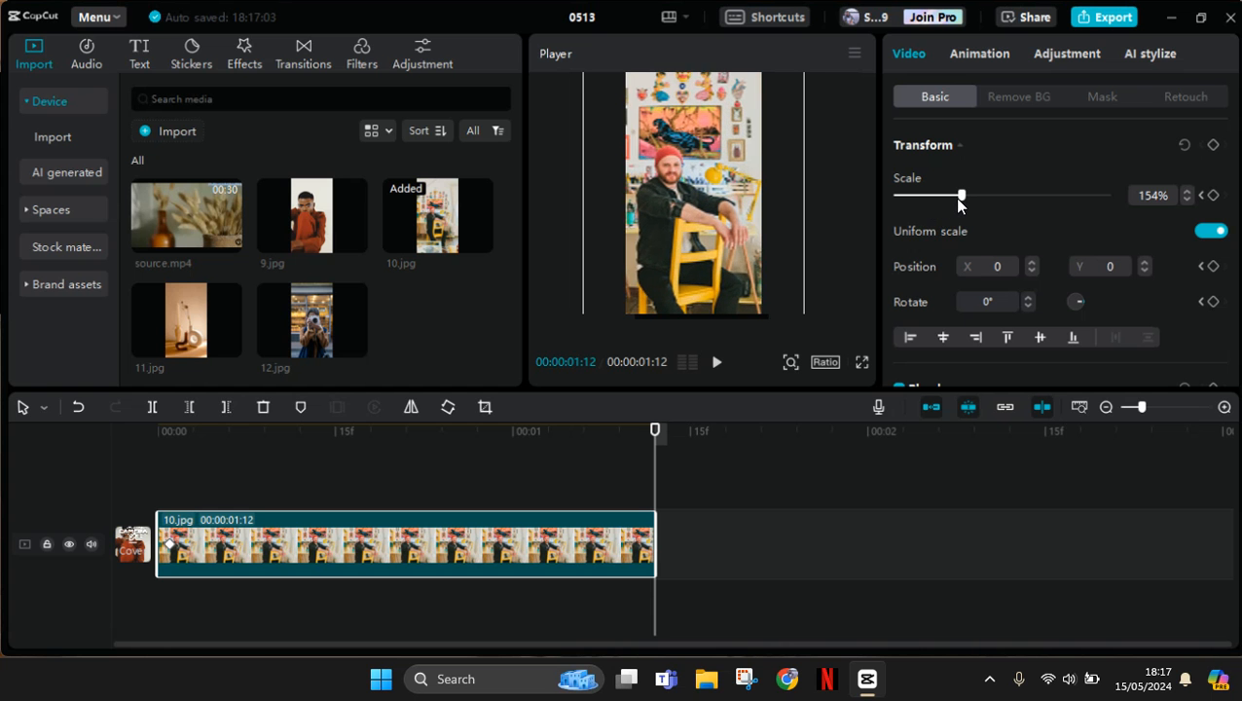
drag(962, 195, 985, 195)
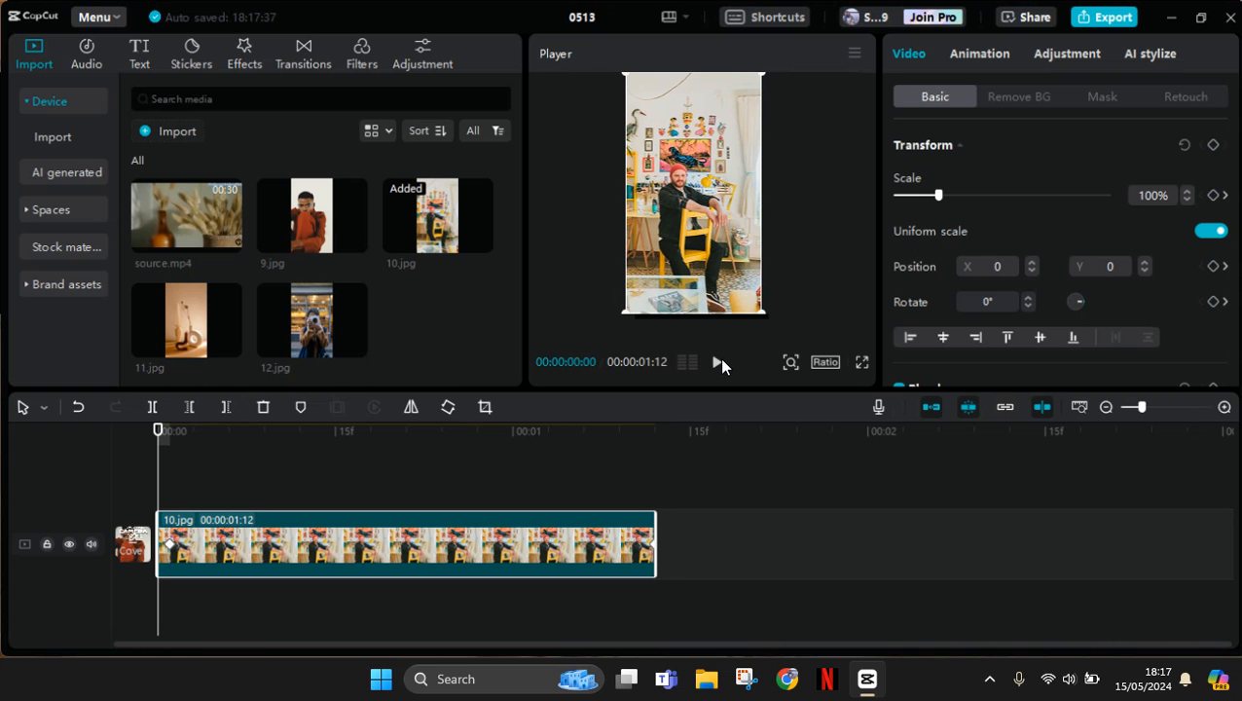
Step: Preview the pan-and-zoom animation ending at 211% scale and X 384
click(717, 360)
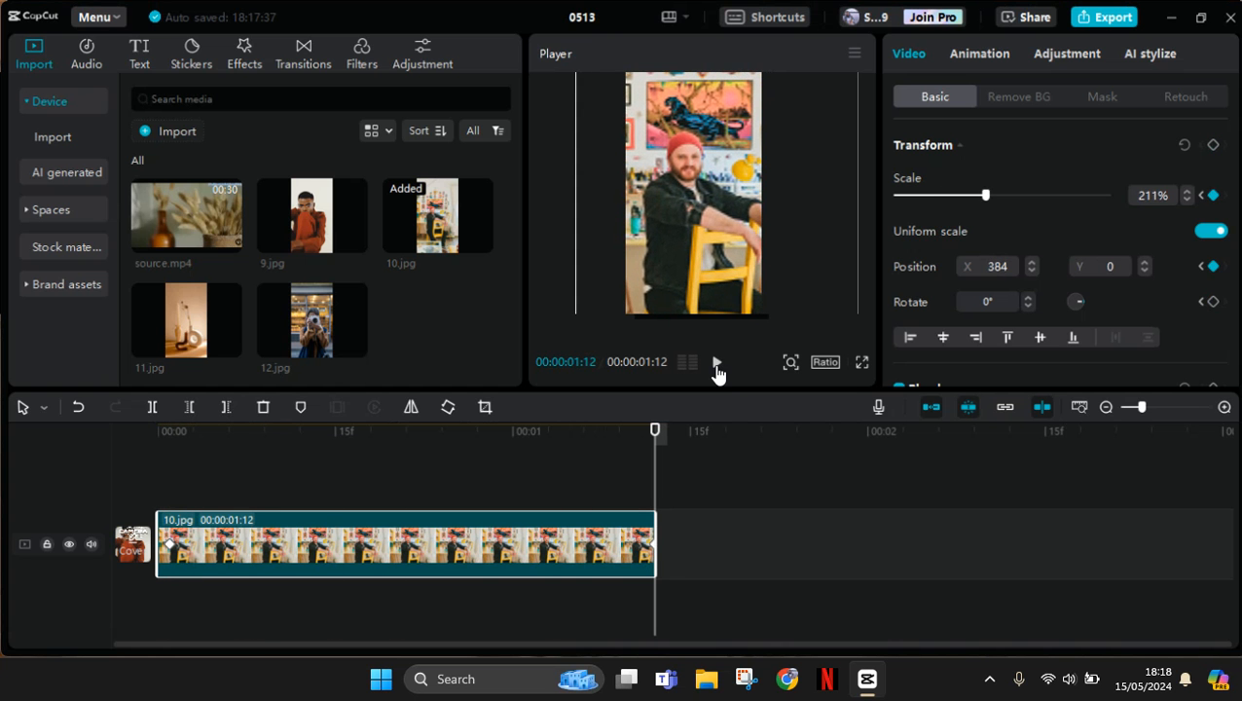
mouse_move(584, 342)
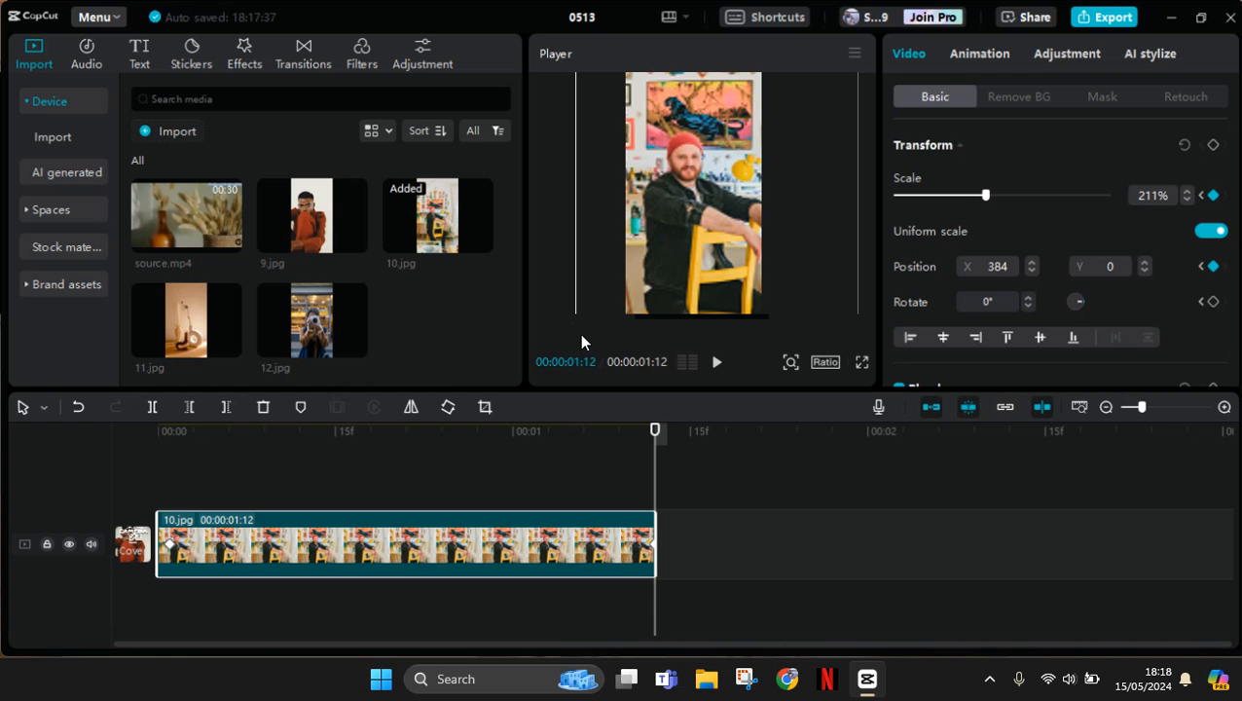